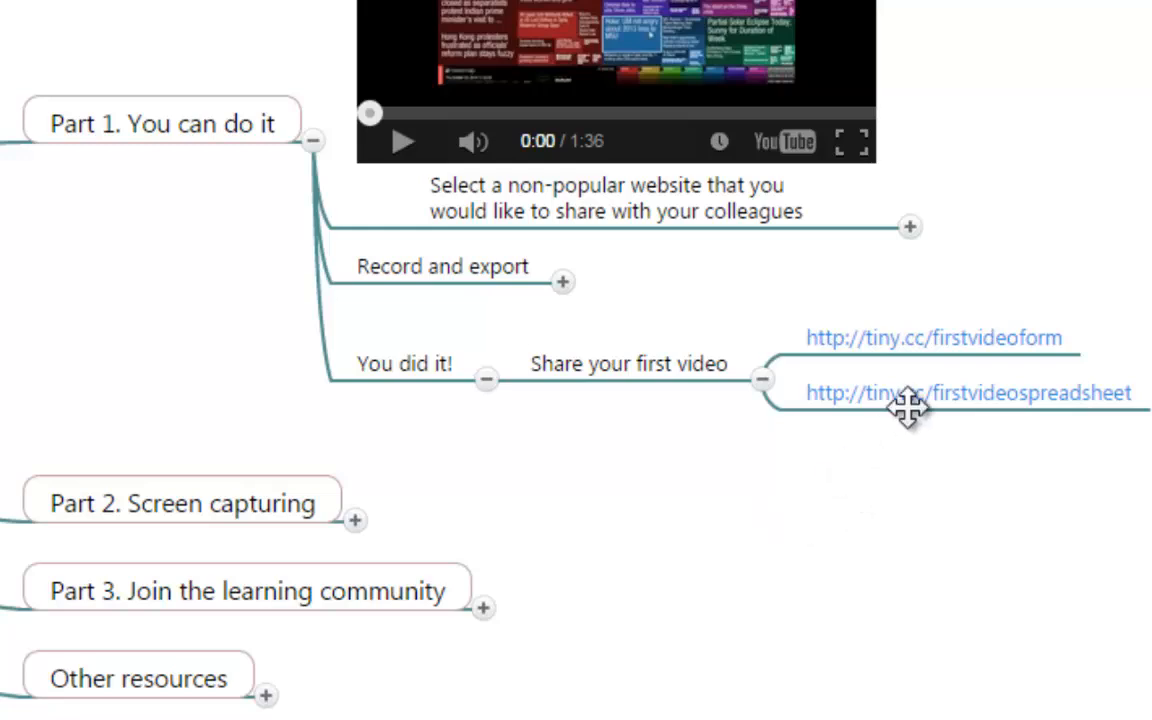
pyautogui.moveTo(1016, 376)
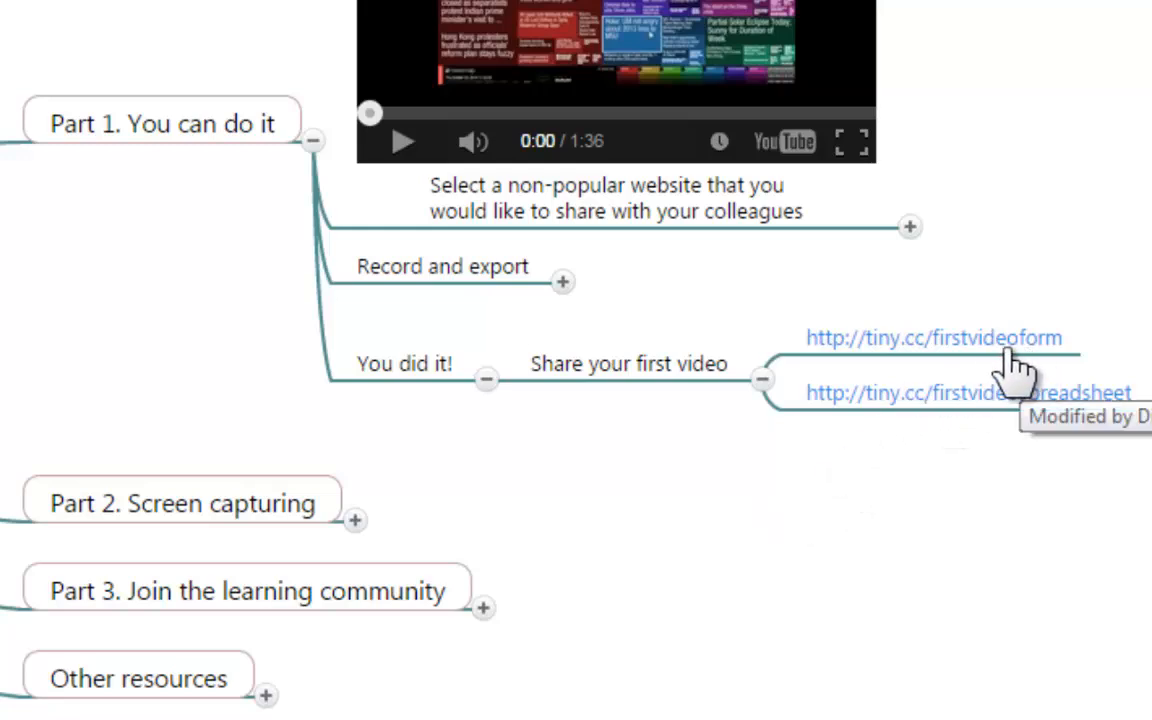
pyautogui.click(932, 336)
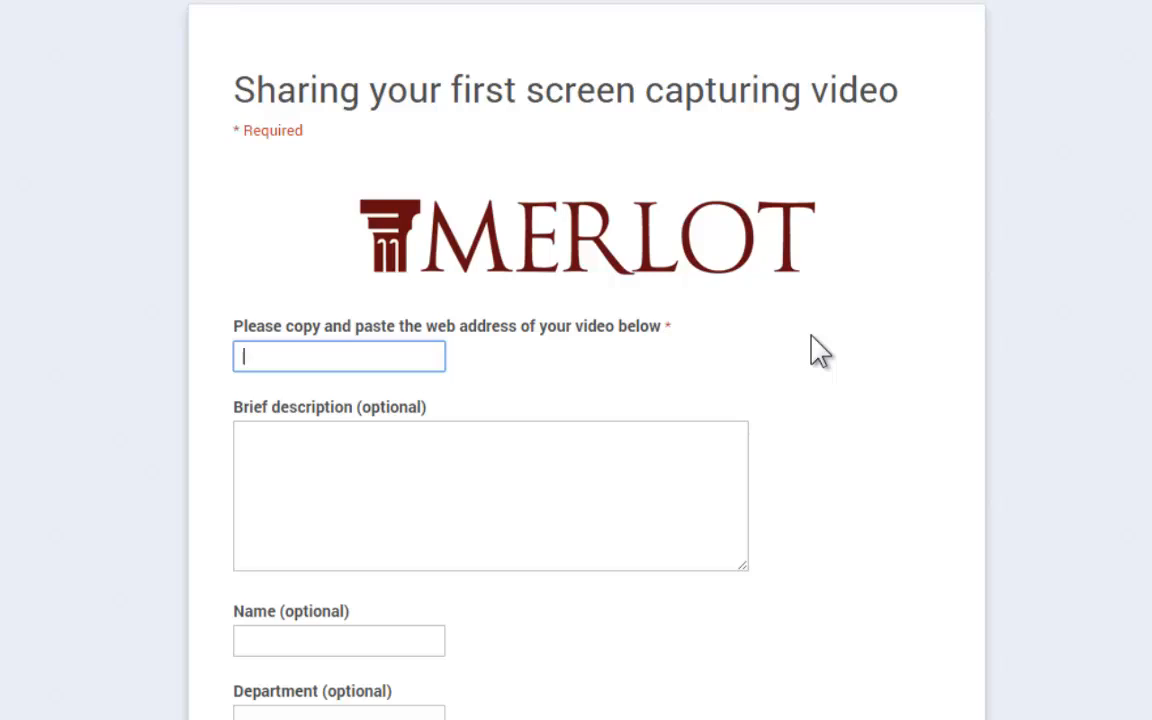
pyautogui.moveTo(536, 442)
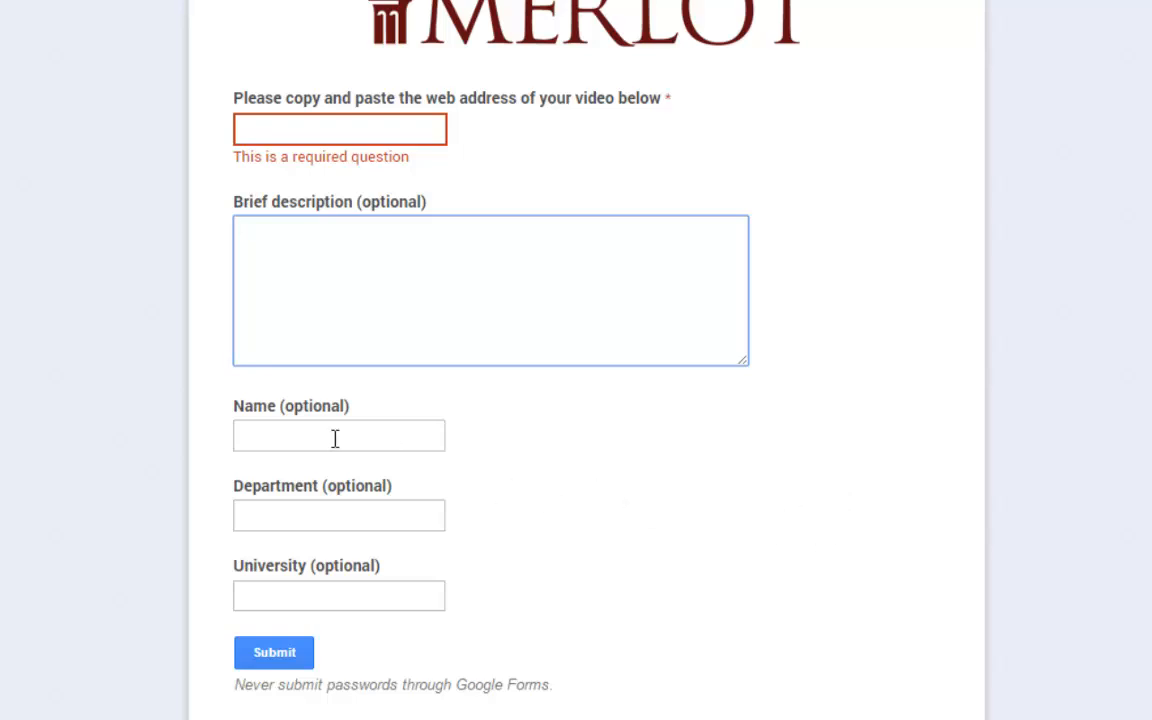
pyautogui.click(340, 516)
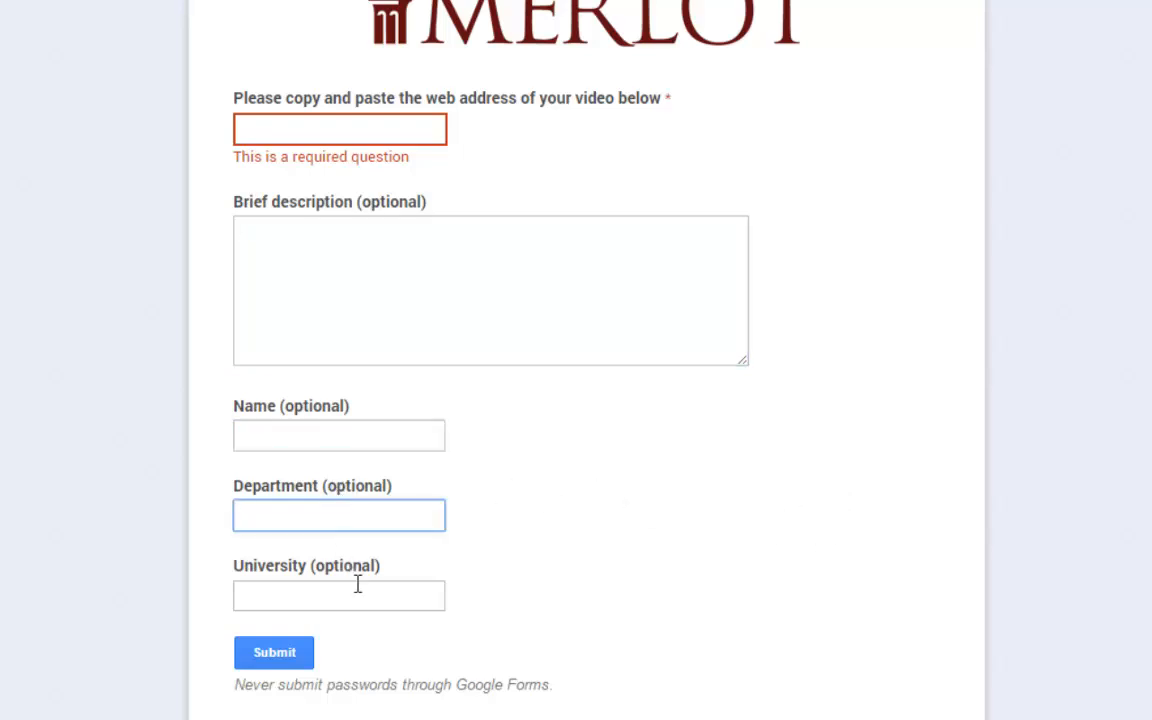
pyautogui.click(340, 596)
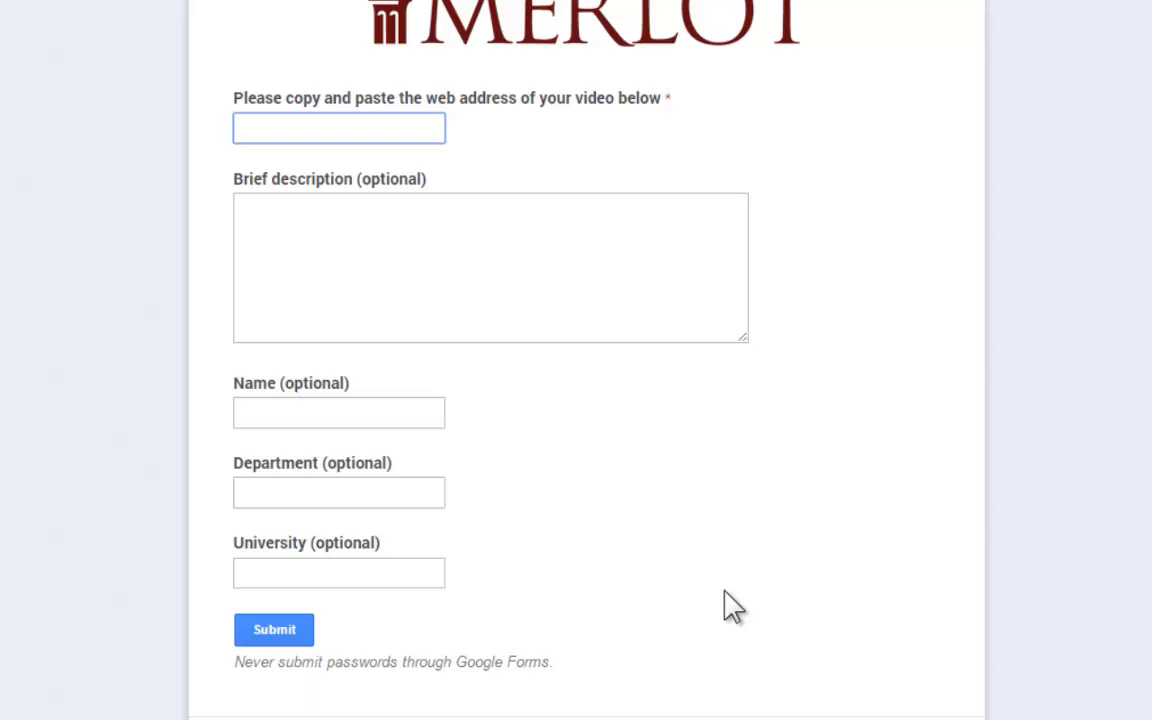
pyautogui.click(338, 128)
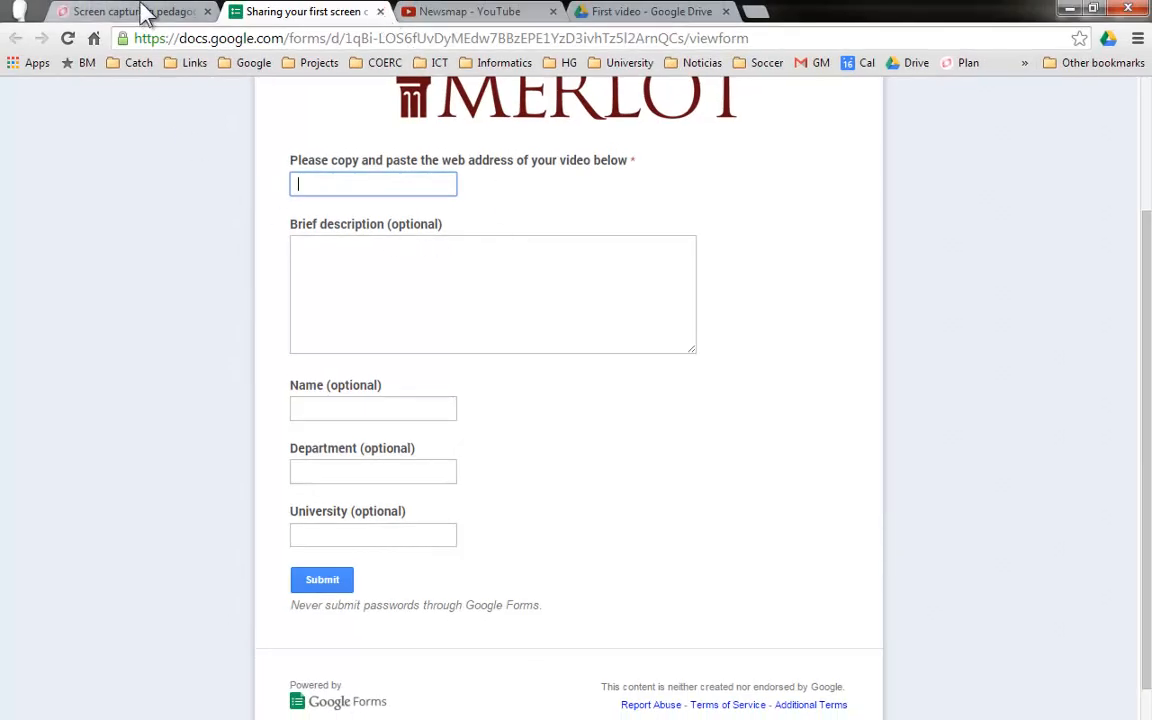
# - Switch from the MindMeister map tab to the Newsmap video's YouTube tab
pyautogui.click(120, 12)
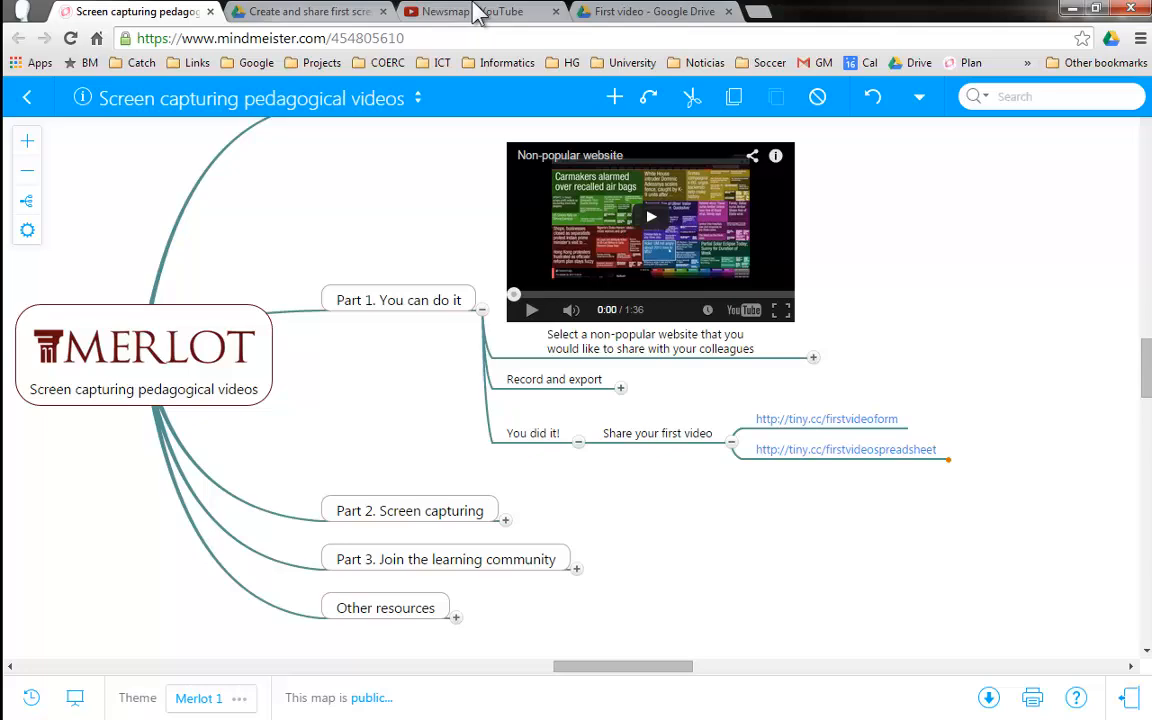
pyautogui.click(470, 12)
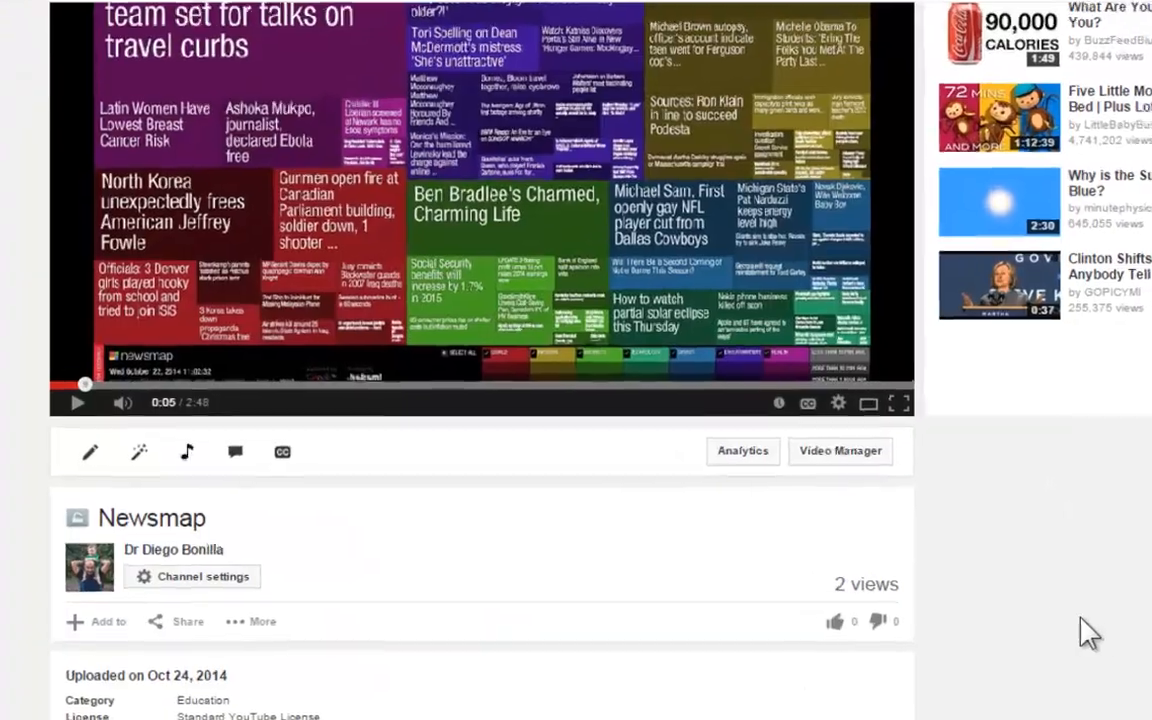
pyautogui.scroll(-3)
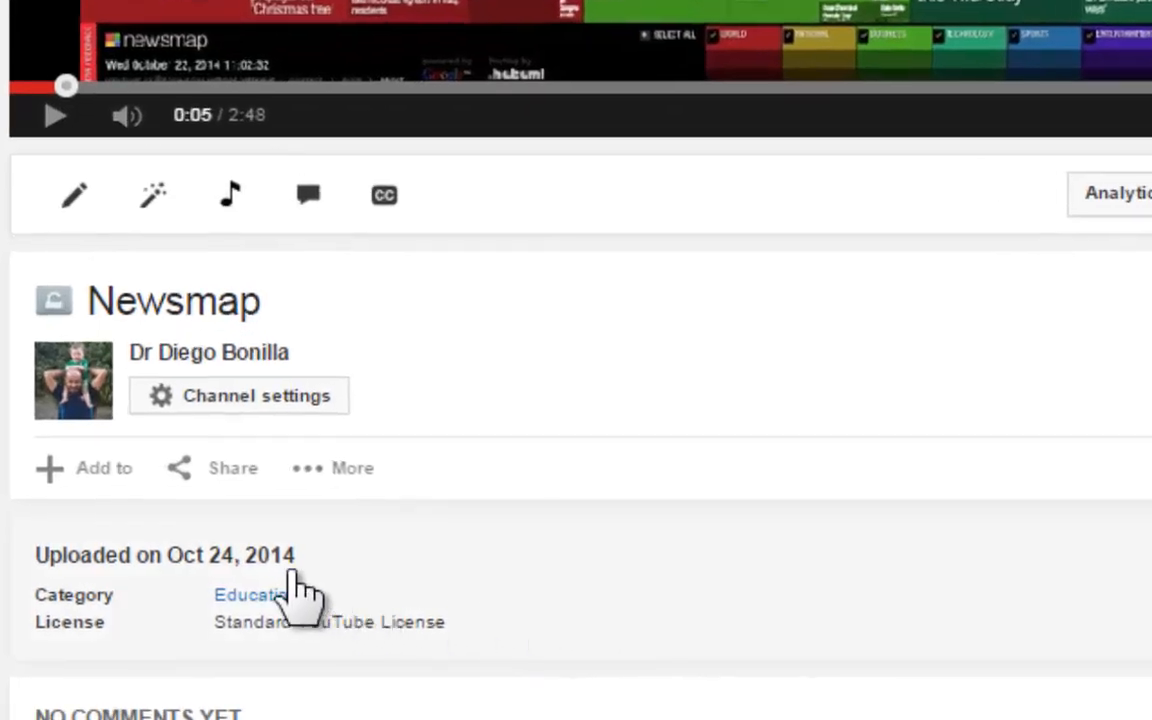
pyautogui.moveTo(232, 468)
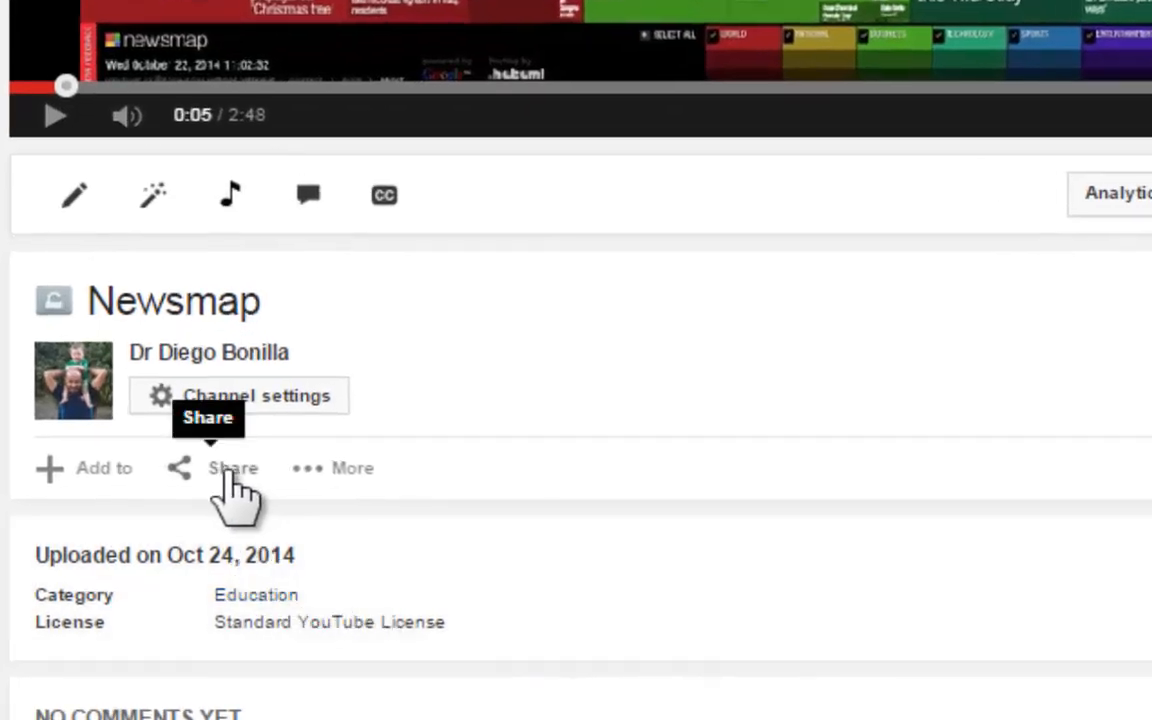
pyautogui.click(232, 468)
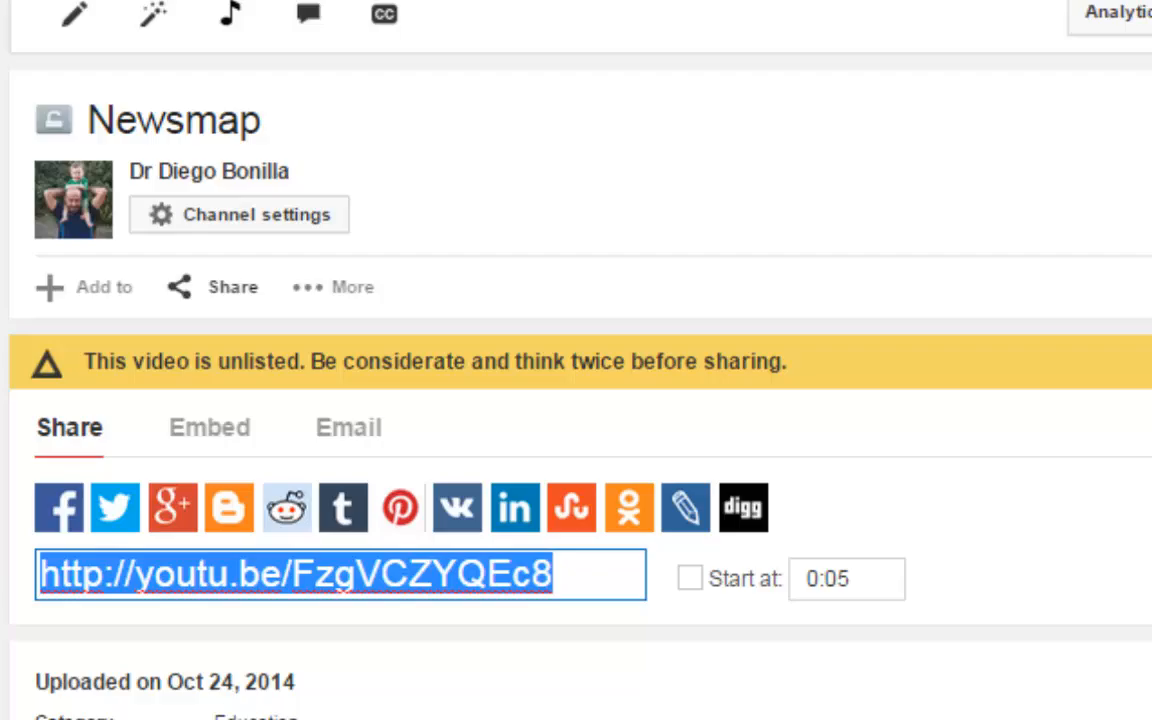
pyautogui.scroll(-3)
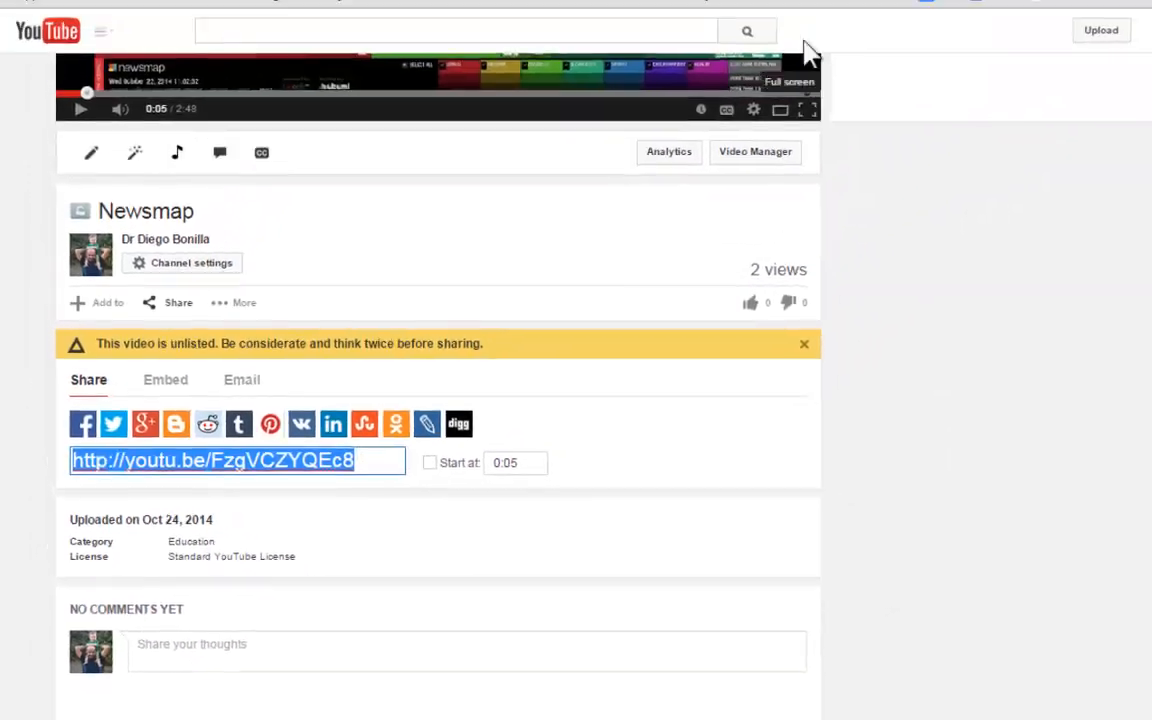
# - In the Drive First video folder, select Newsmap2.mp4 and show its more actions
pyautogui.click(650, 12)
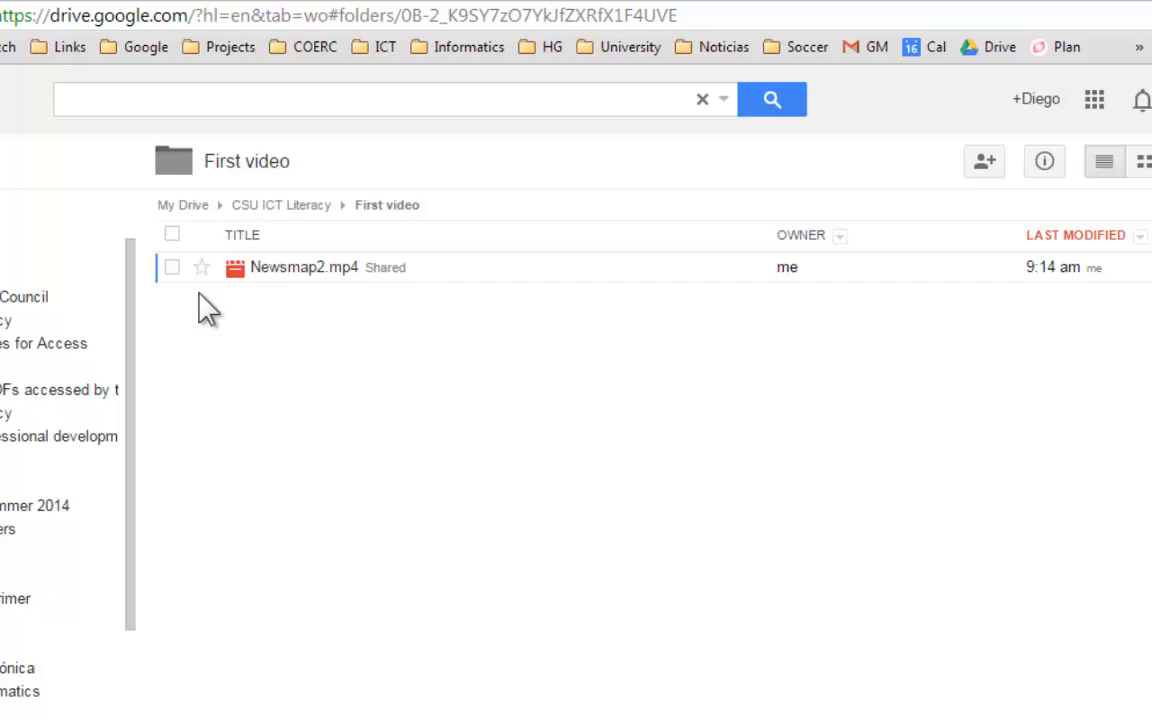
pyautogui.click(172, 268)
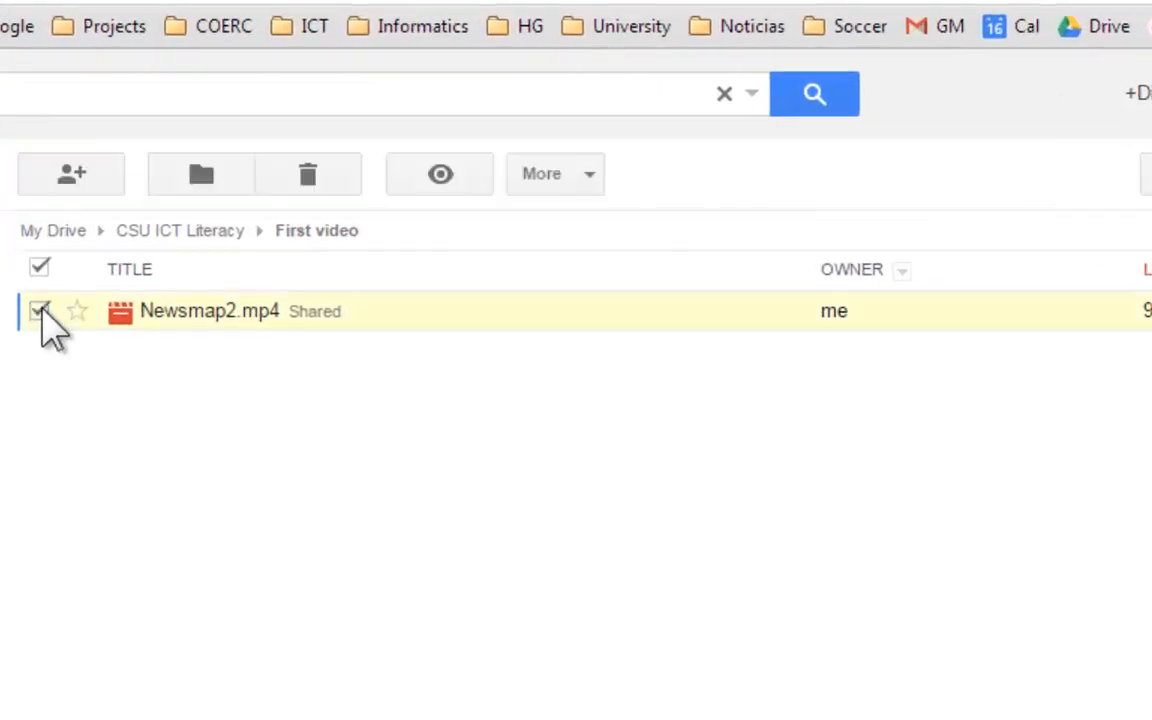
pyautogui.click(542, 172)
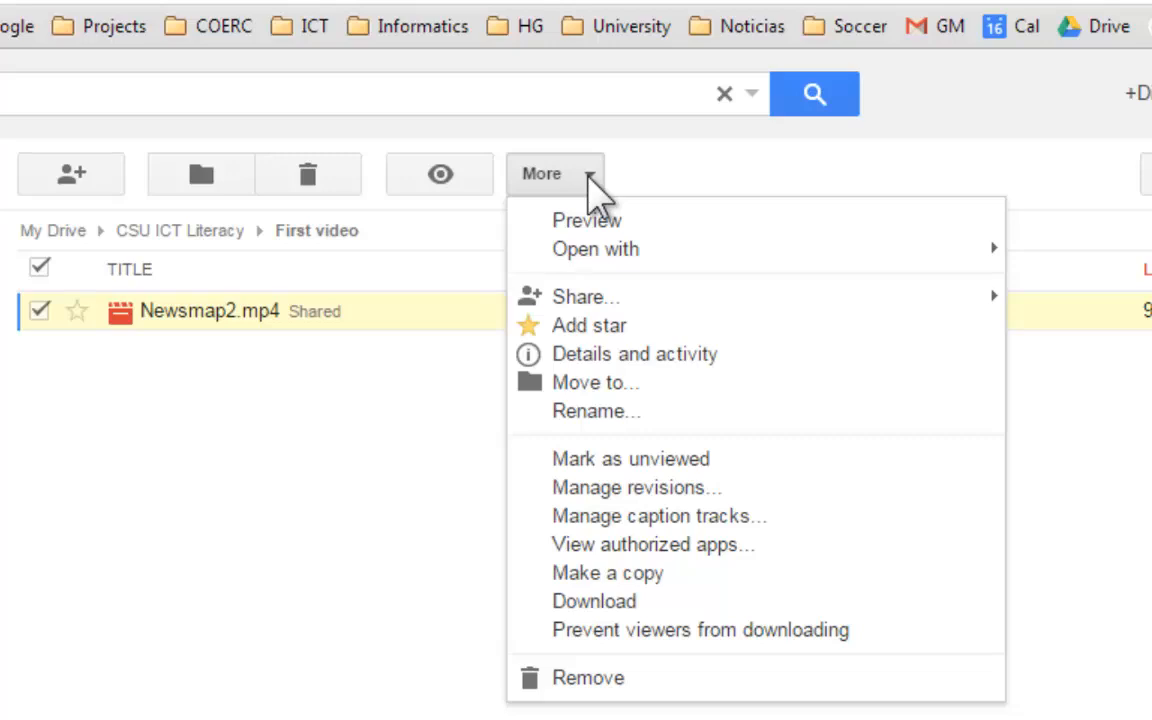
pyautogui.moveTo(584, 296)
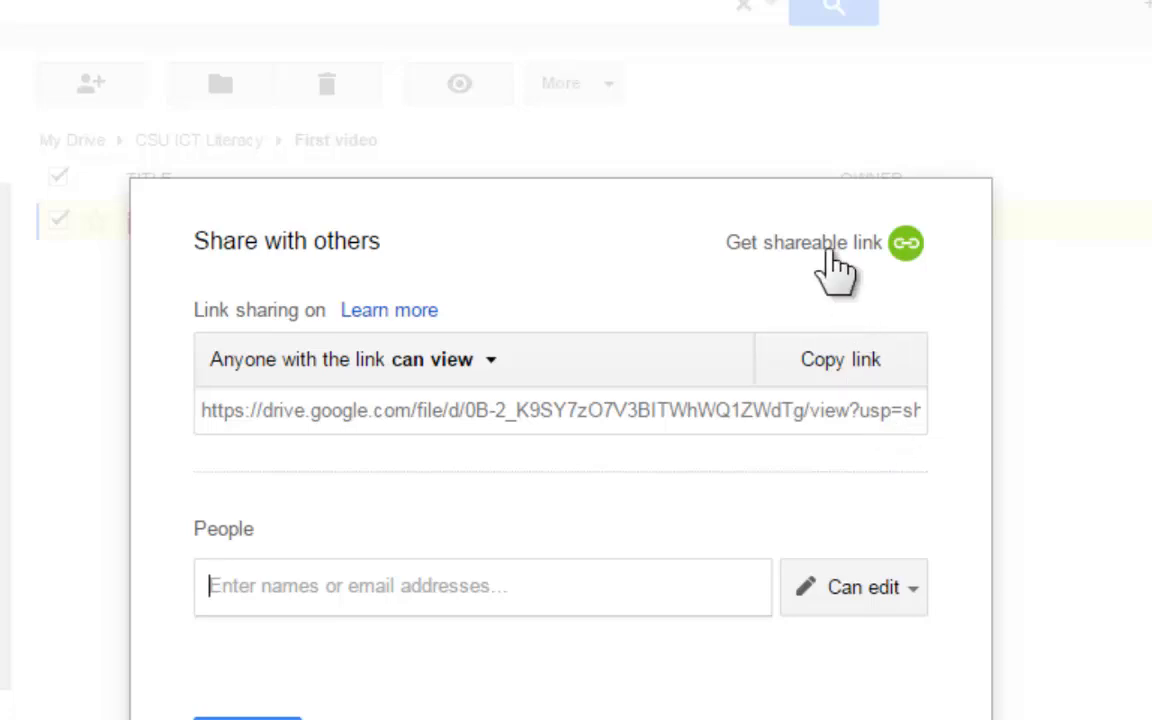
# - Get the anyone-with-link view URL for Newsmap2.mp4, copy it, and close sharing settings
pyautogui.click(840, 360)
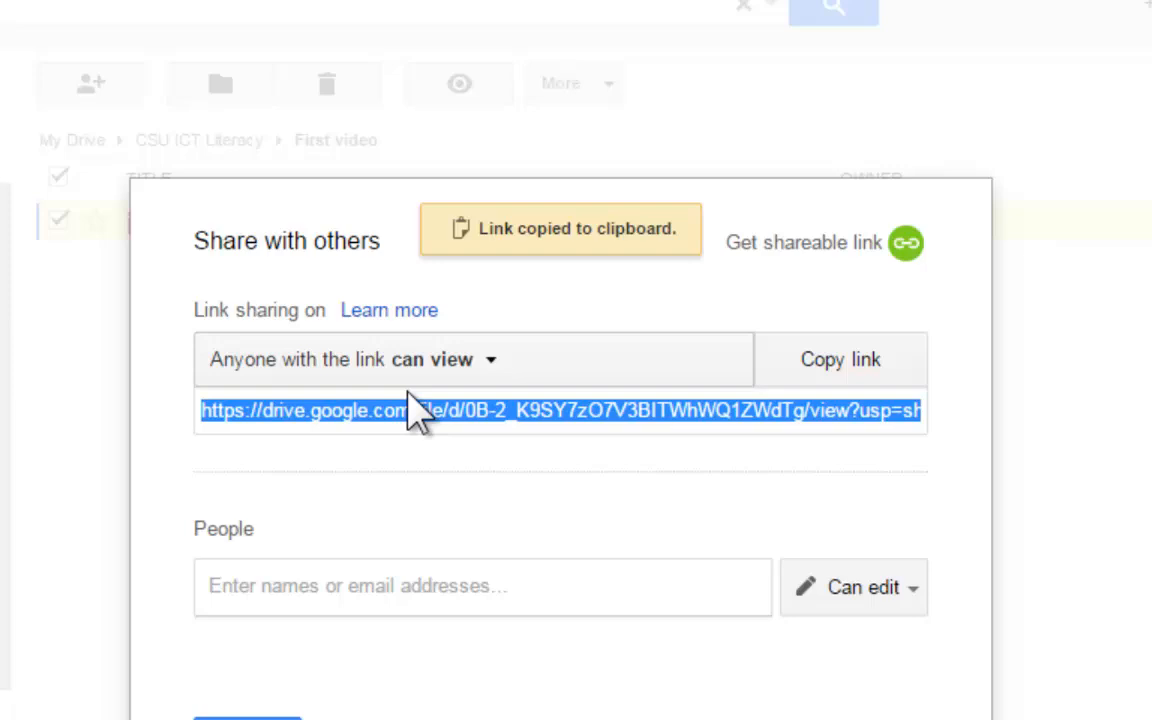
pyautogui.rightClick(416, 410)
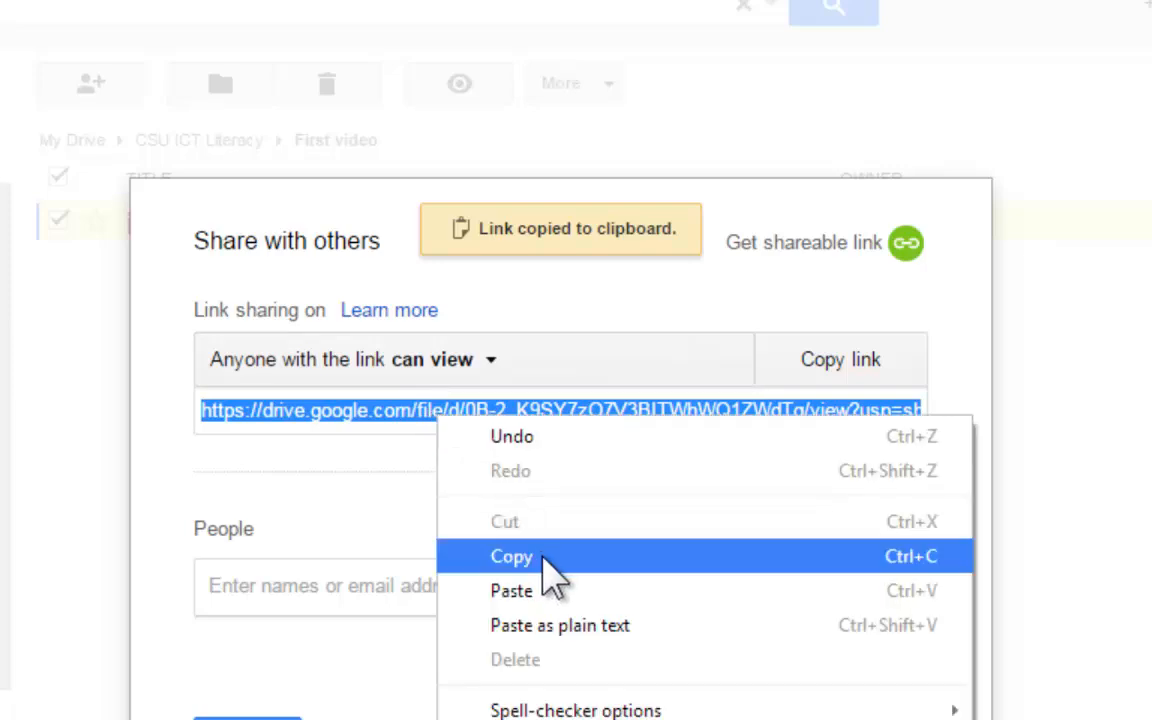
pyautogui.click(512, 556)
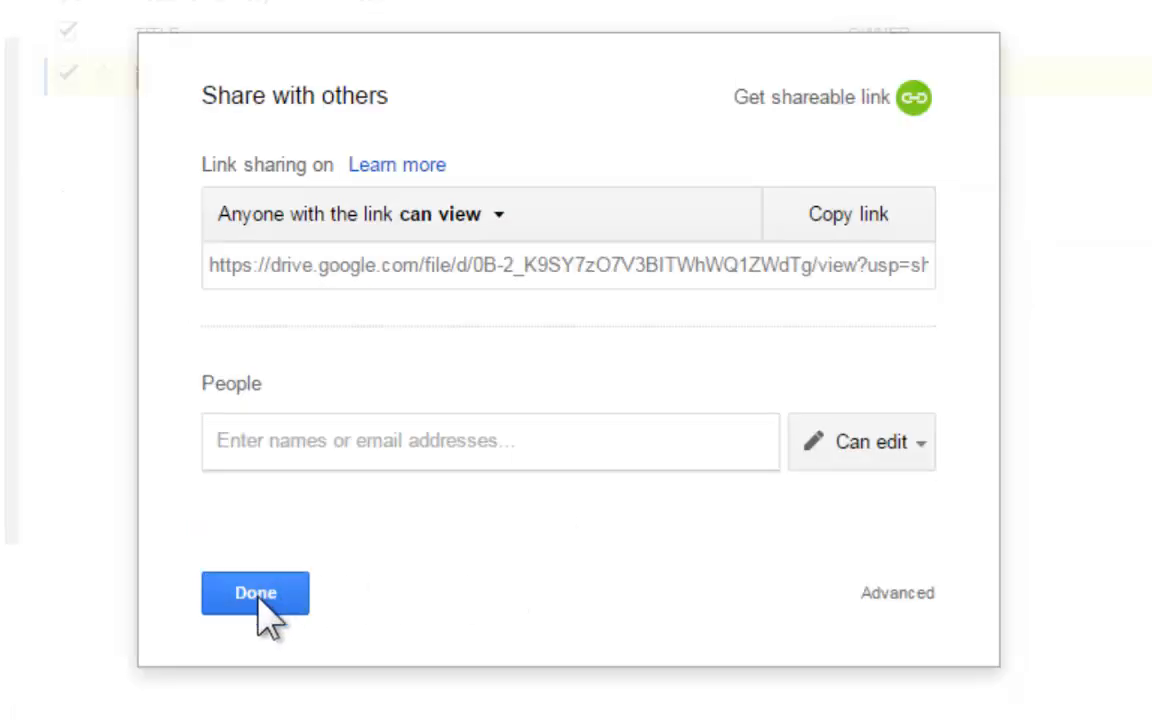
pyautogui.click(256, 592)
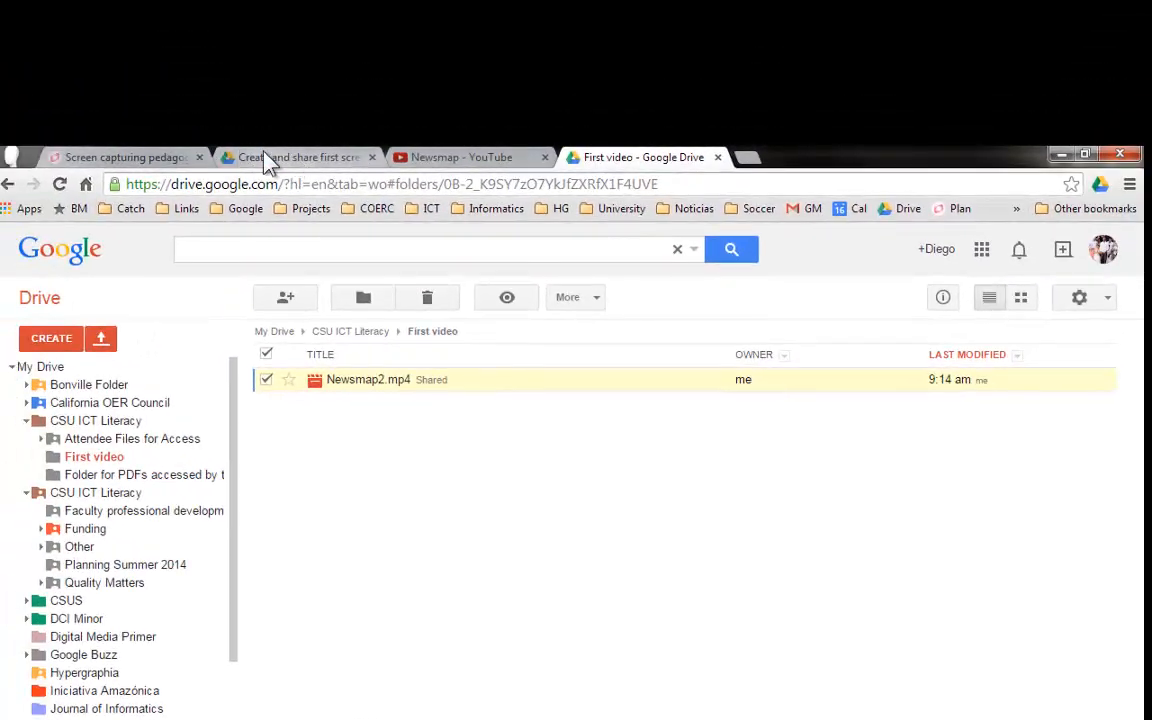
# - Bring up FileZilla and show Newsmap2.mp4 in the server's FirstVideo folder with its remote path selected
pyautogui.click(120, 156)
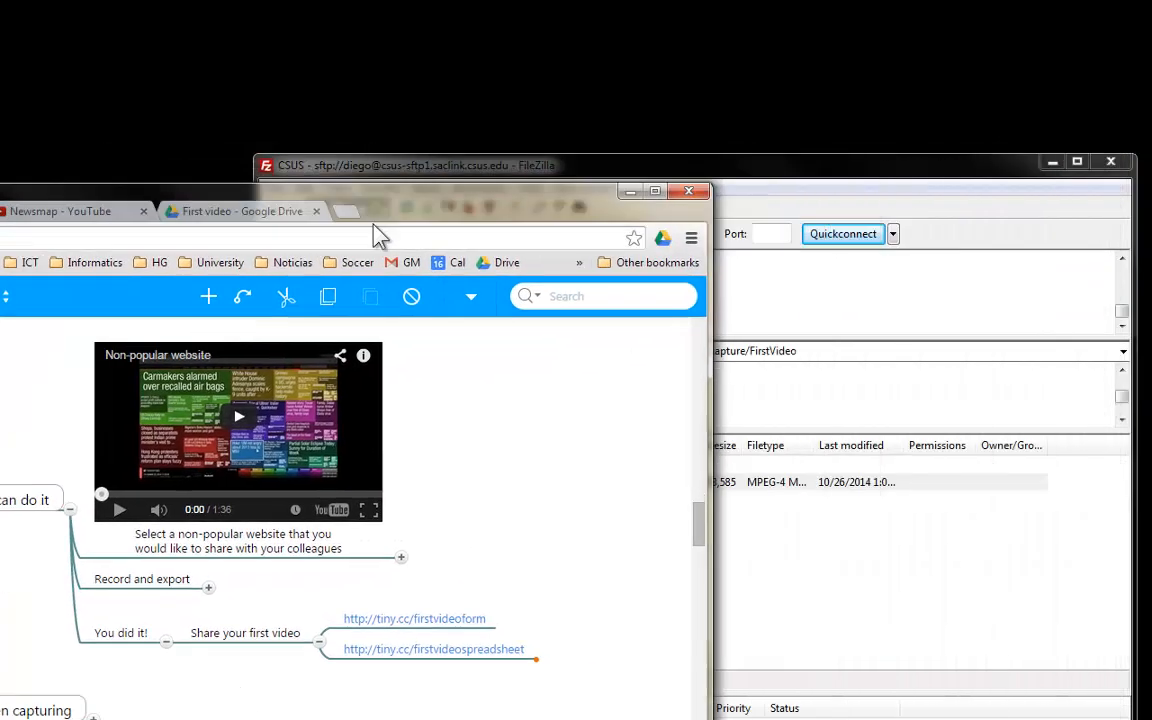
pyautogui.click(410, 164)
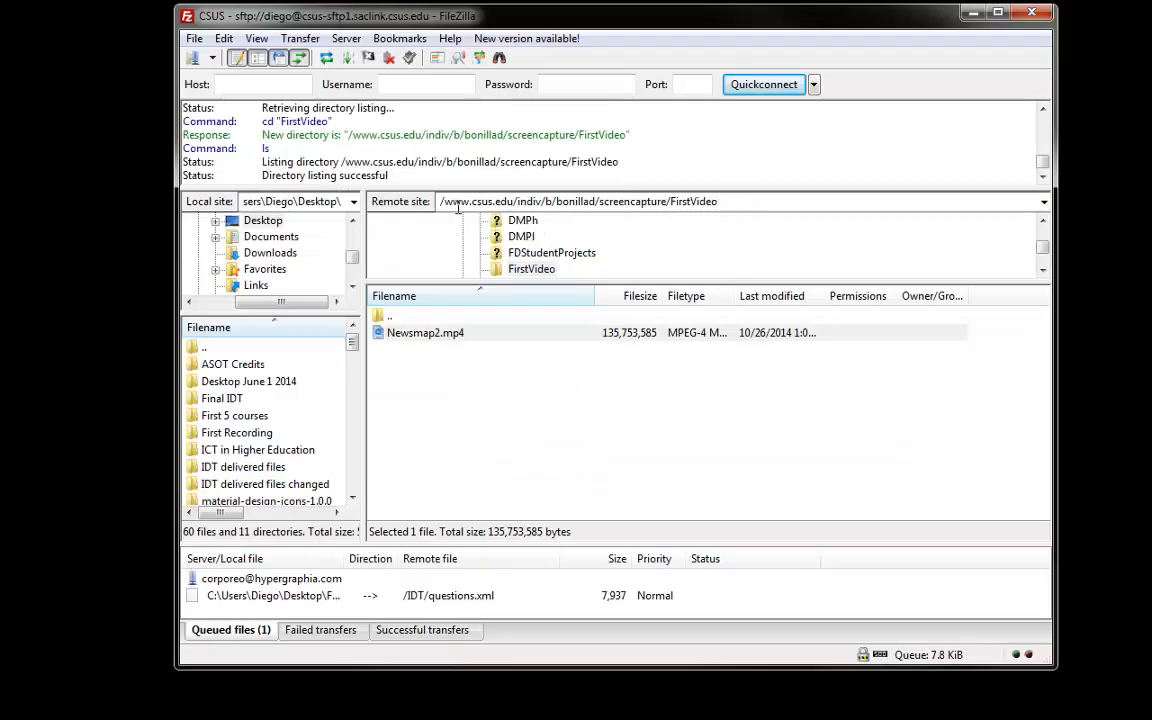
pyautogui.click(578, 200)
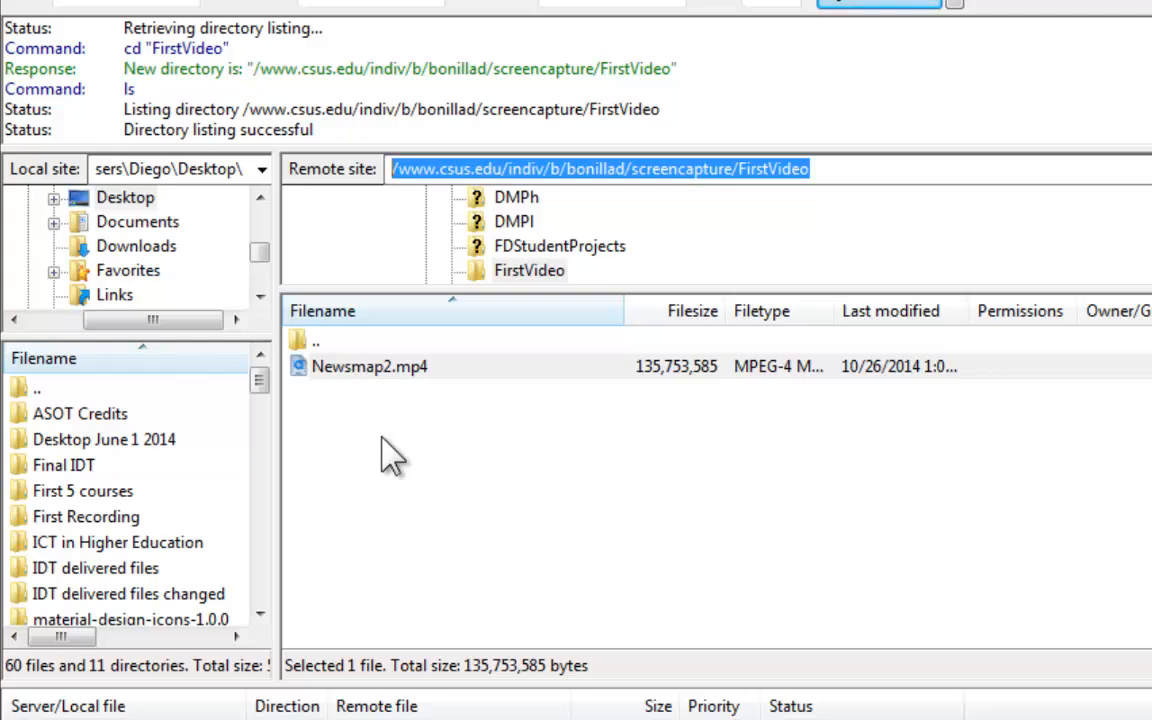
pyautogui.moveTo(400, 390)
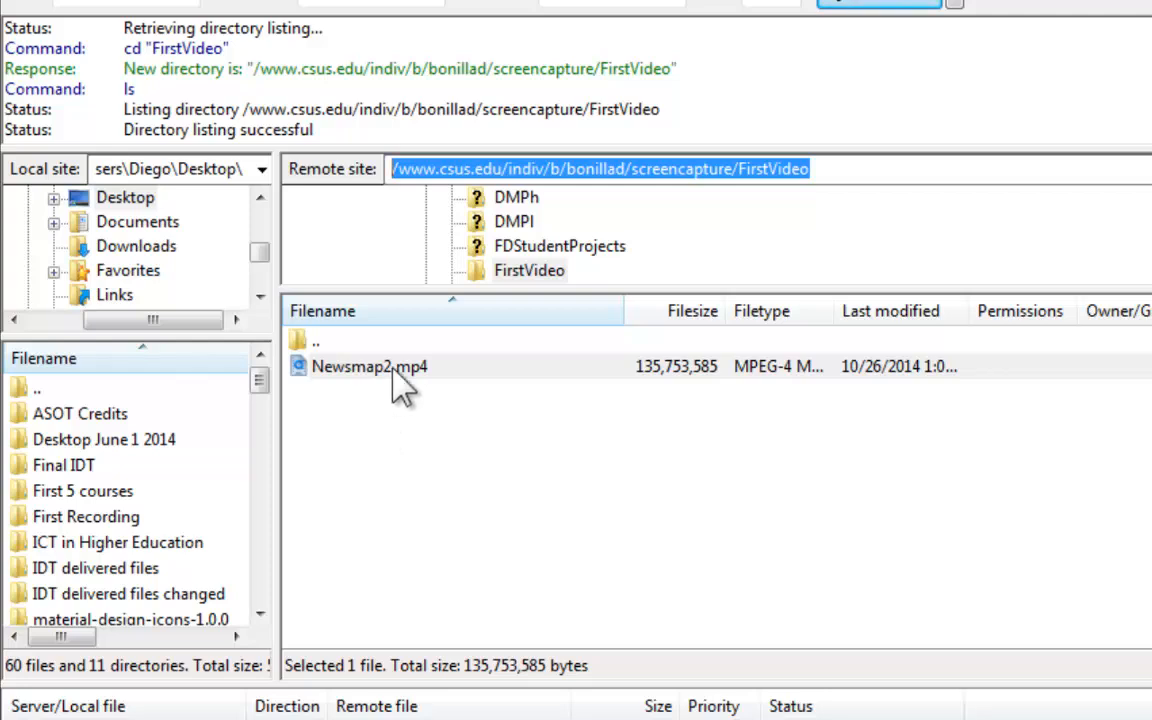
pyautogui.click(370, 366)
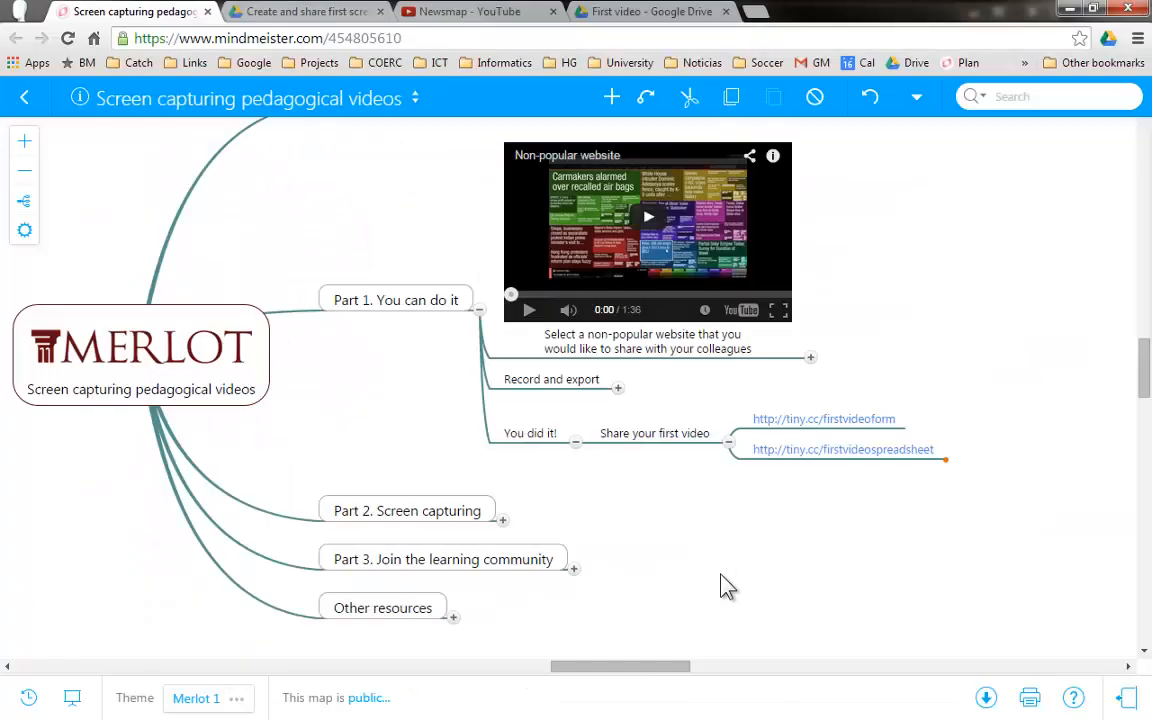
pyautogui.moveTo(624, 518)
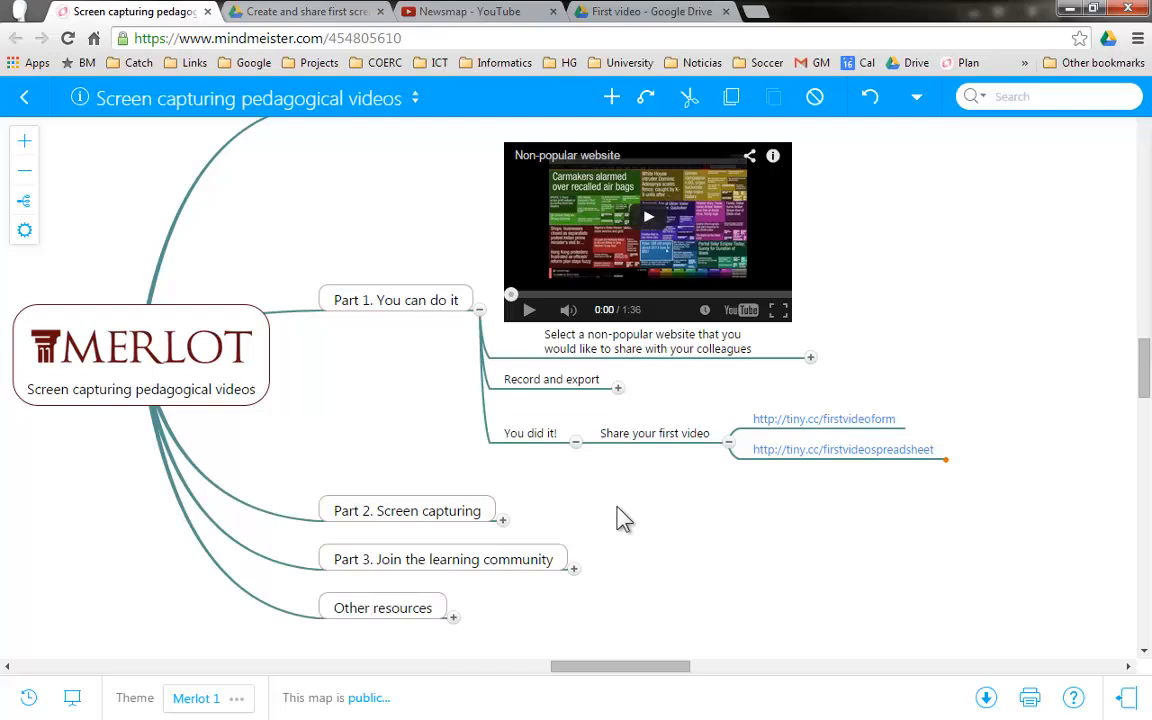
pyautogui.moveTo(512, 498)
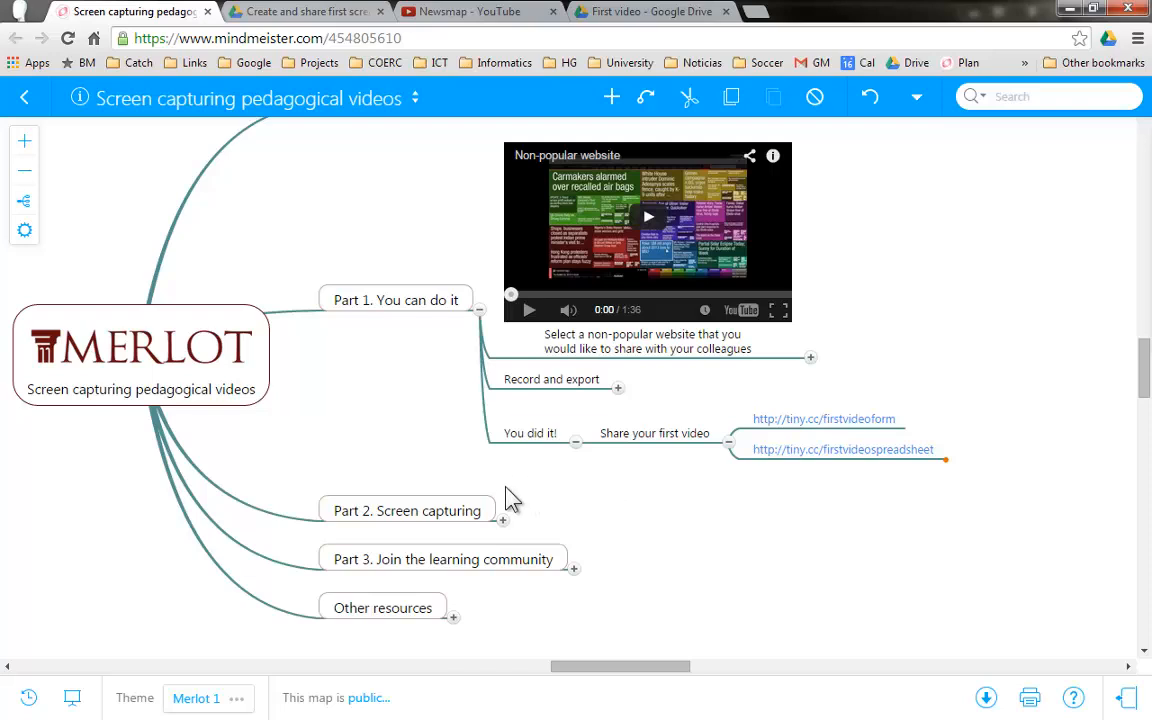
pyautogui.moveTo(504, 520)
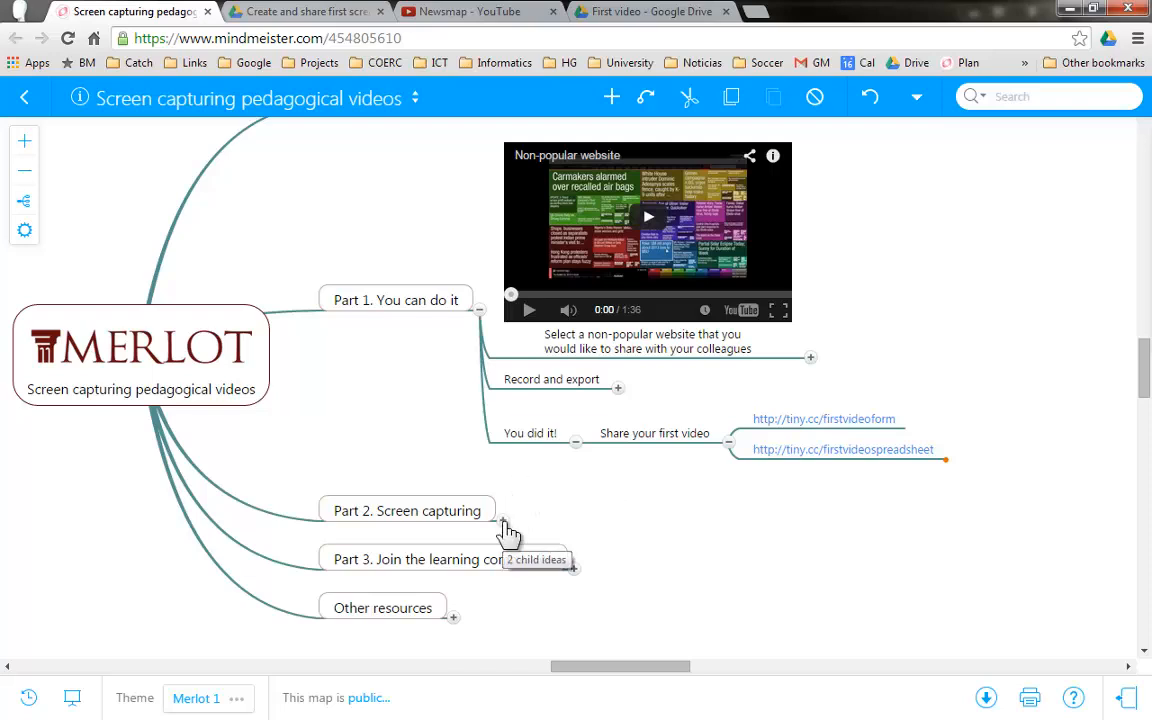